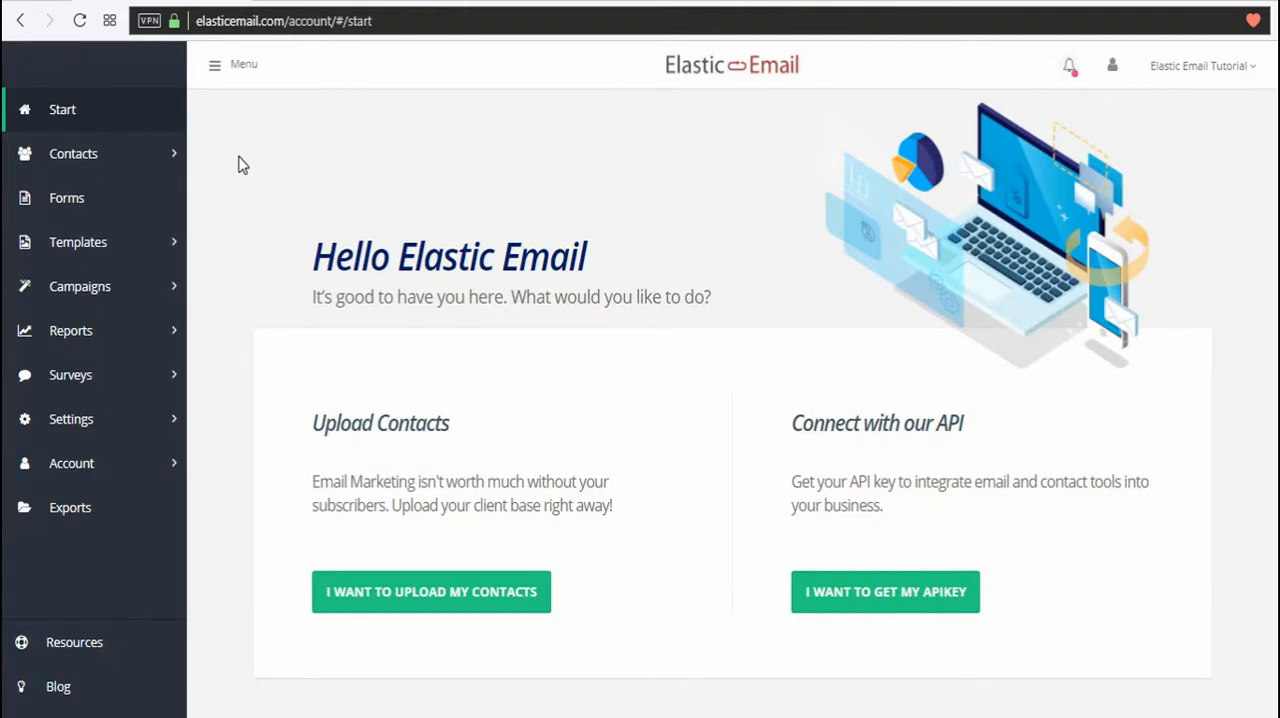
pyautogui.moveTo(207, 125)
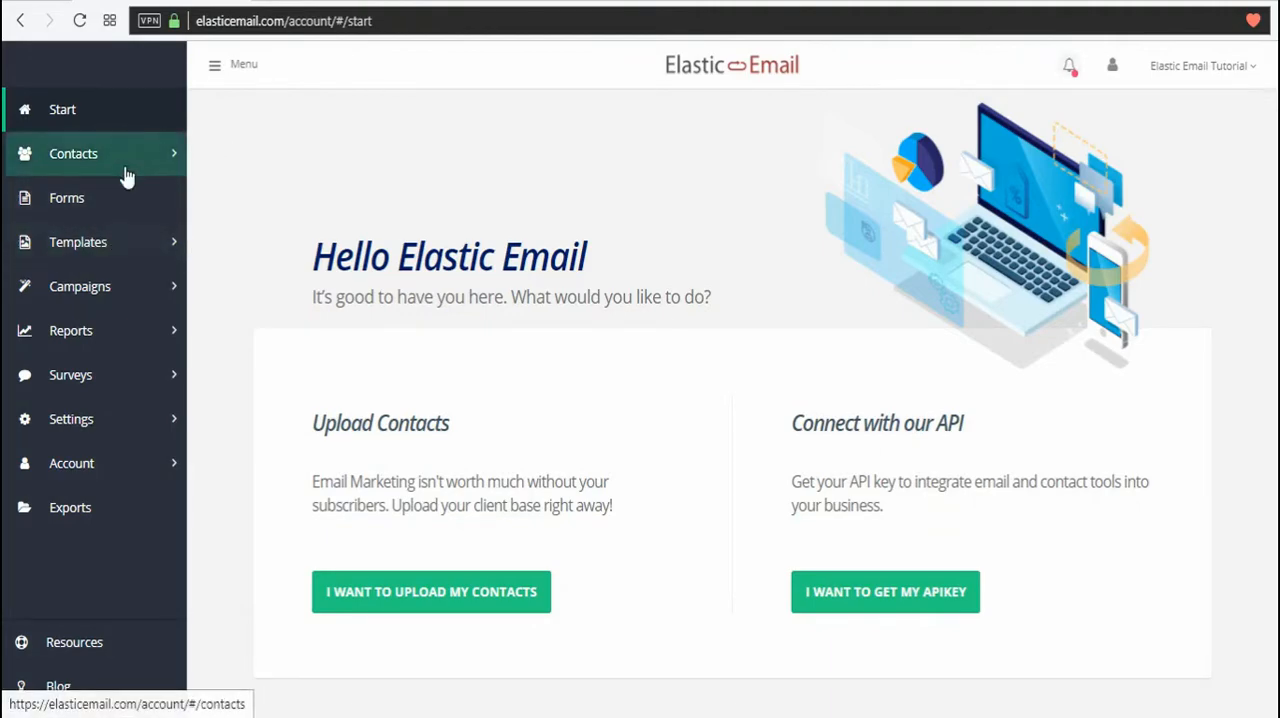
# Show the options menu for the 'Open me, please.' campaign in the Campaigns list.
pyautogui.click(79, 286)
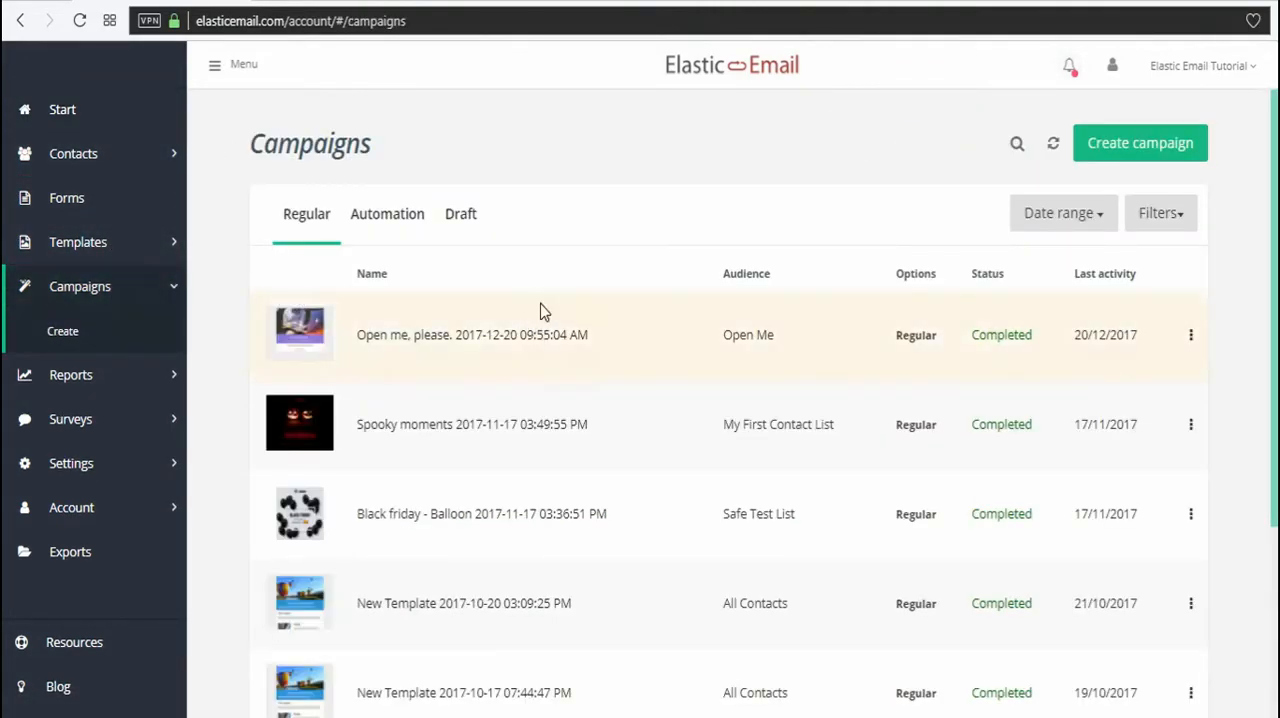
pyautogui.moveTo(735, 318)
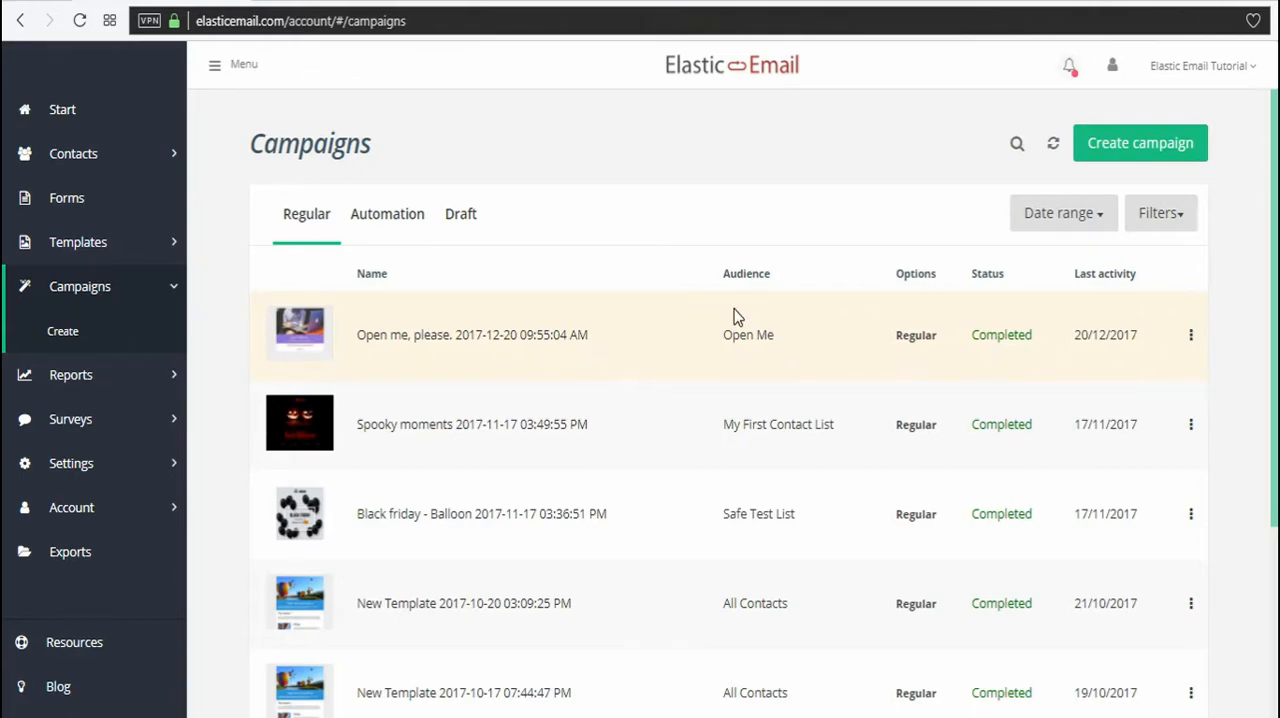
pyautogui.click(1190, 335)
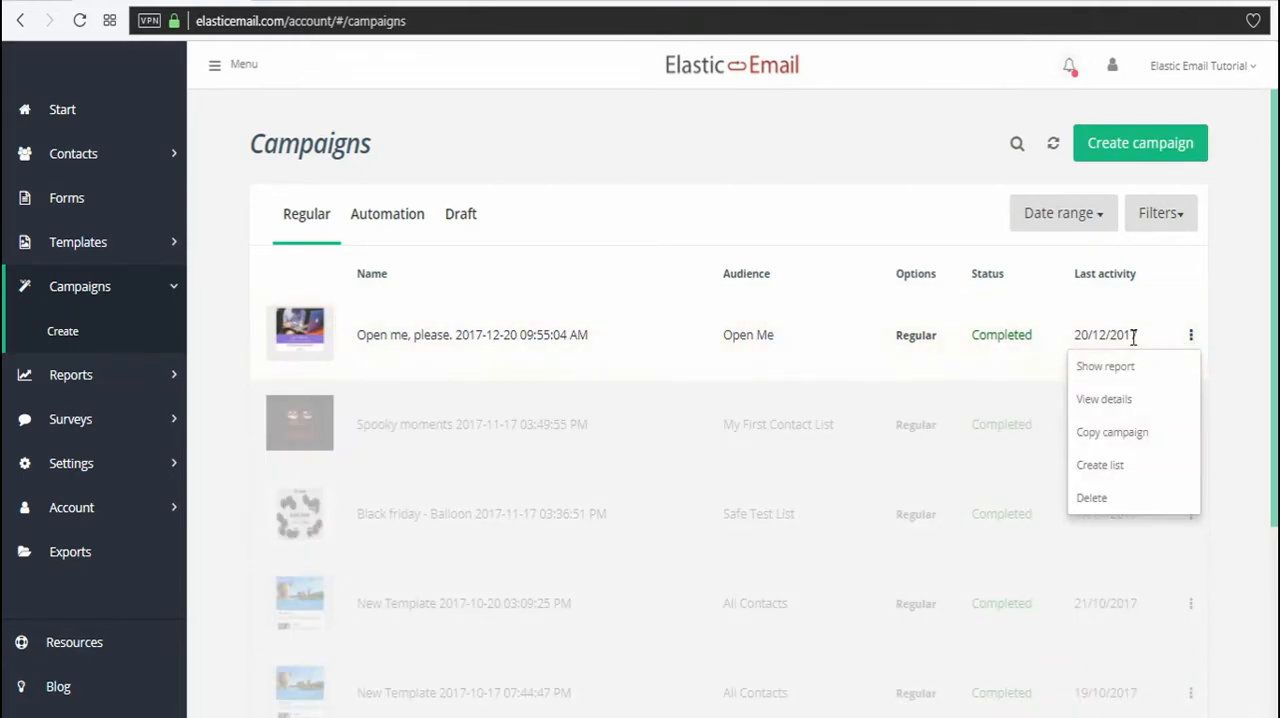
# Create a list 'Open me, please, again.' from the campaign's sent recipients and save it.
pyautogui.click(1099, 464)
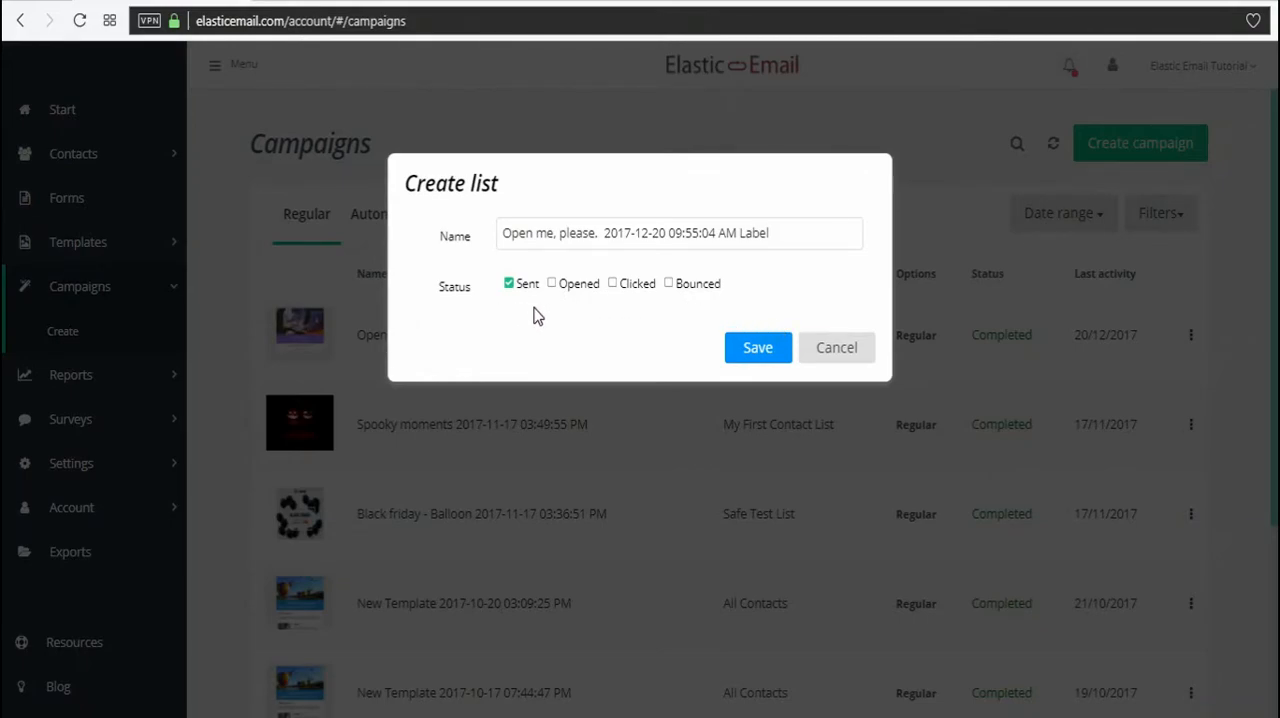
pyautogui.moveTo(556, 312)
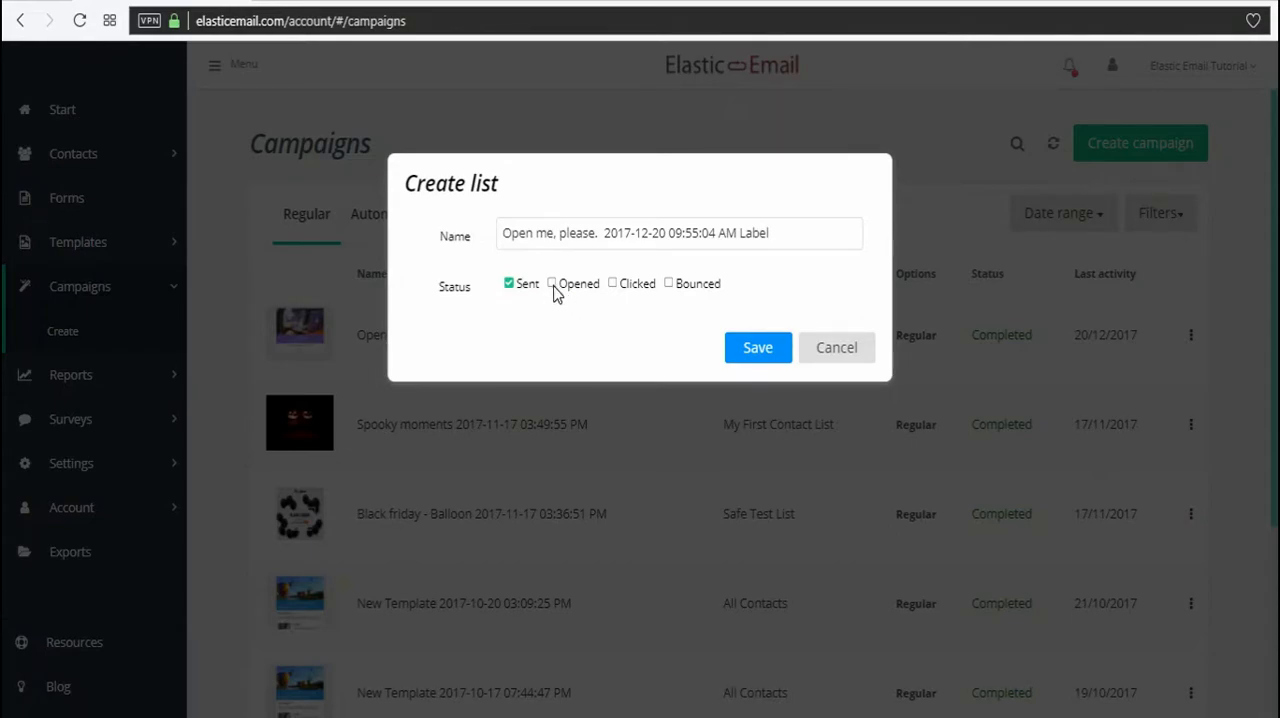
pyautogui.click(551, 283)
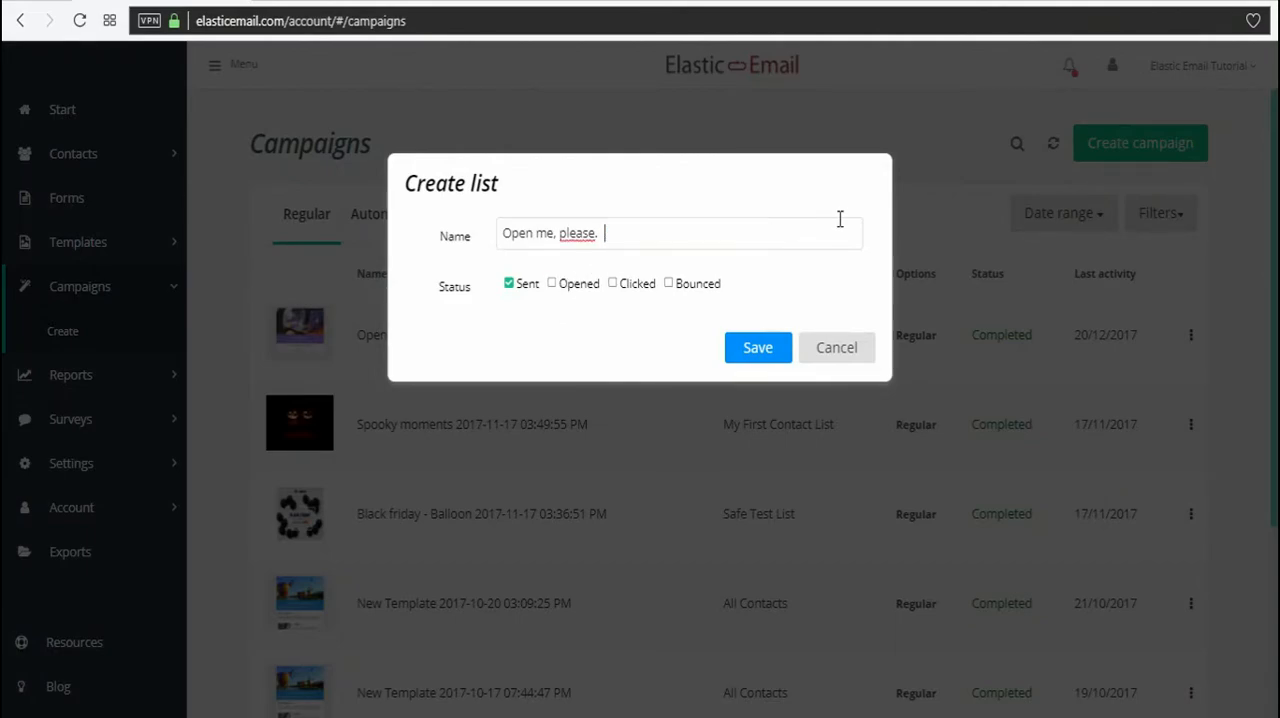
pyautogui.write('again.')
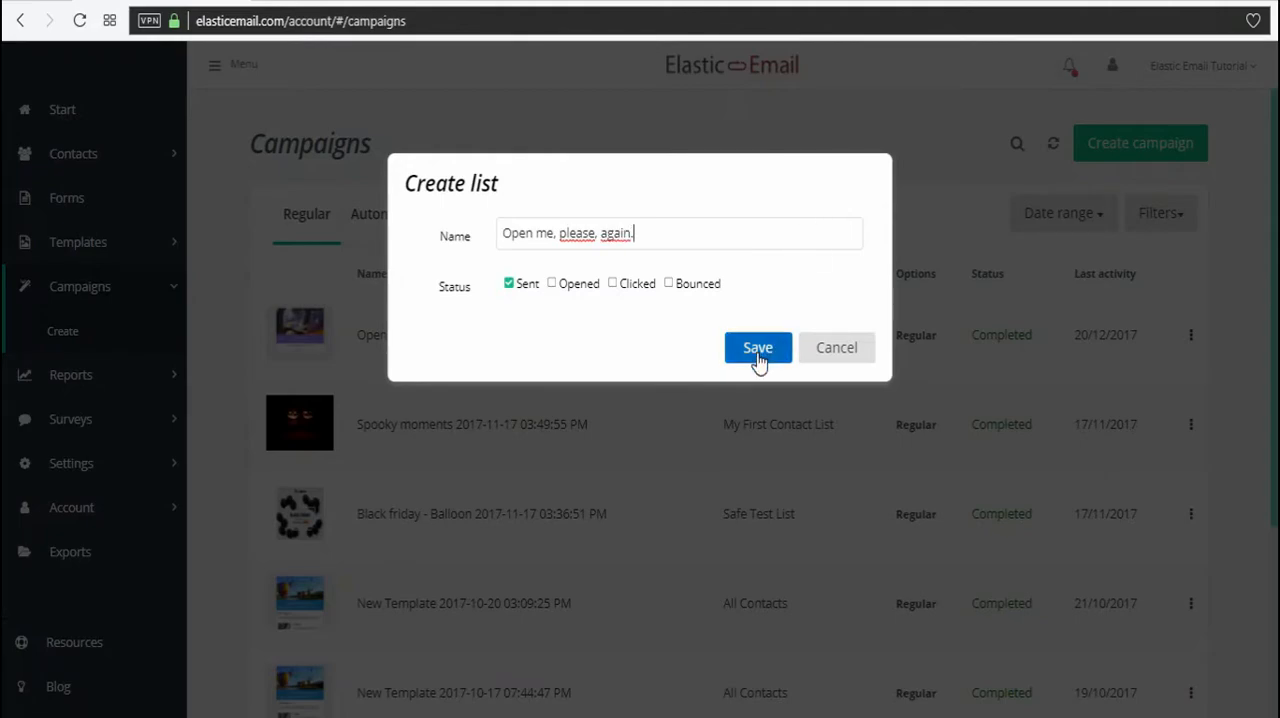
pyautogui.click(757, 347)
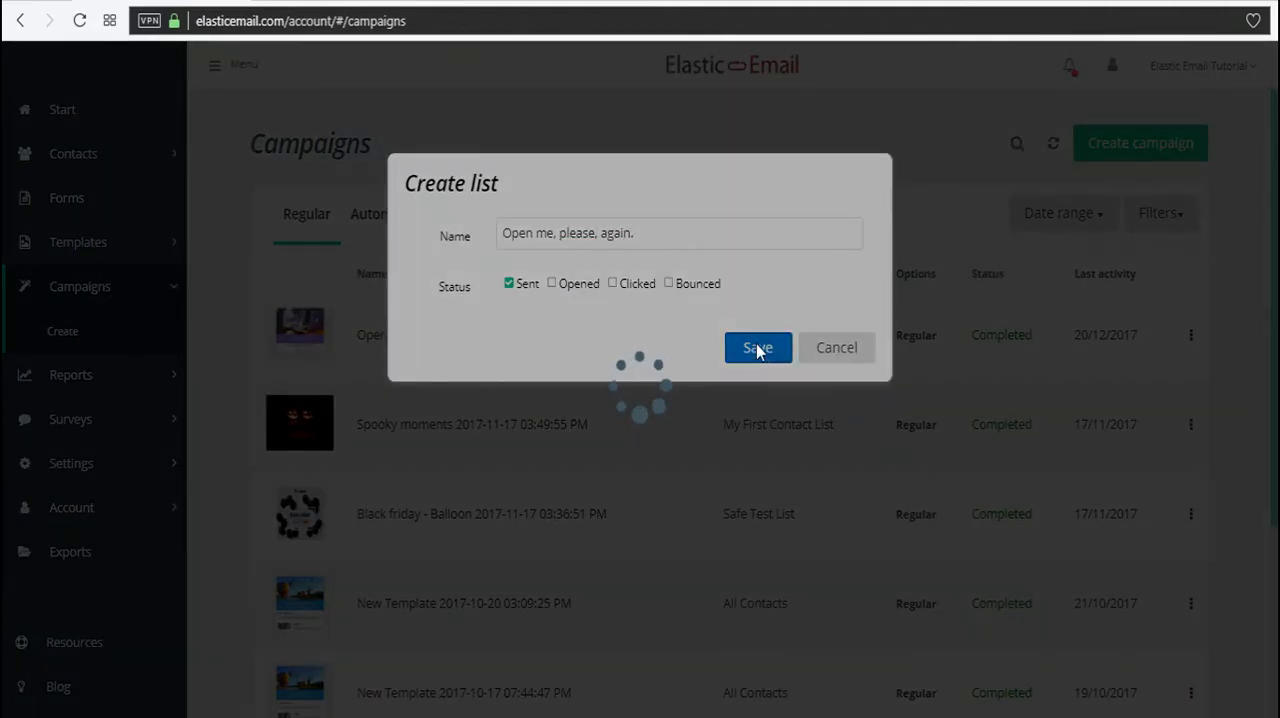
pyautogui.click(757, 347)
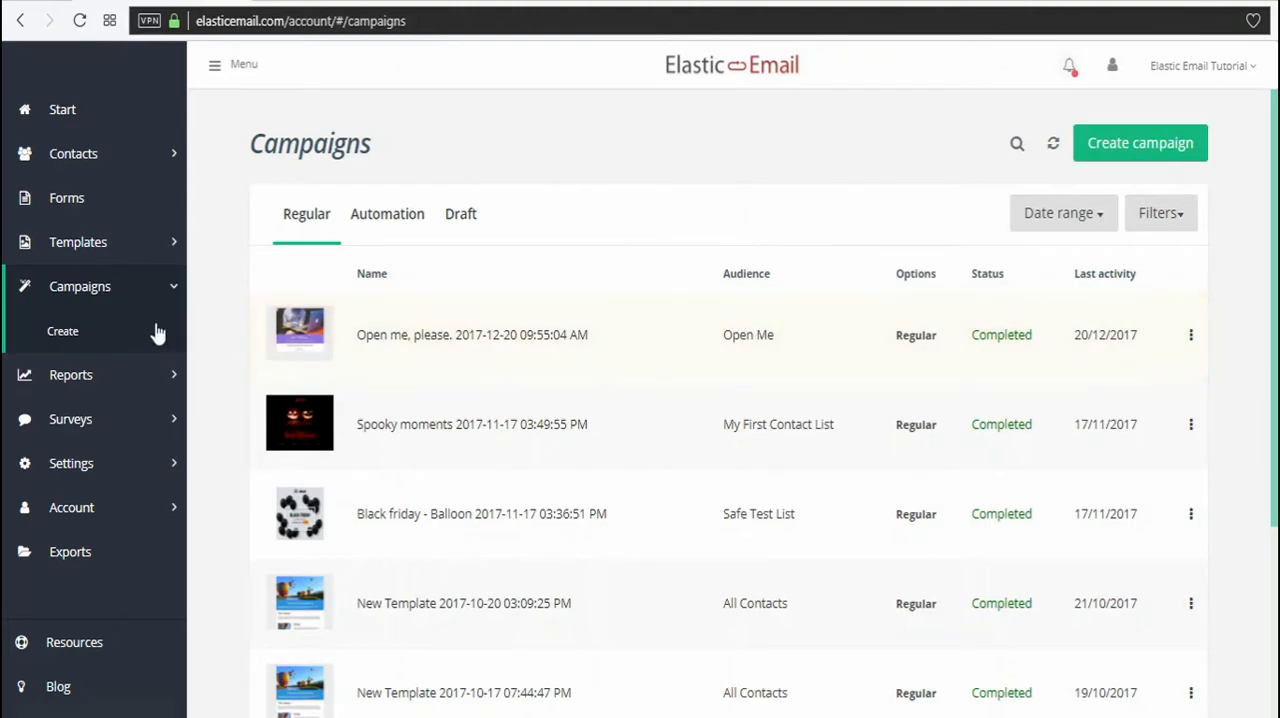
pyautogui.moveTo(123, 208)
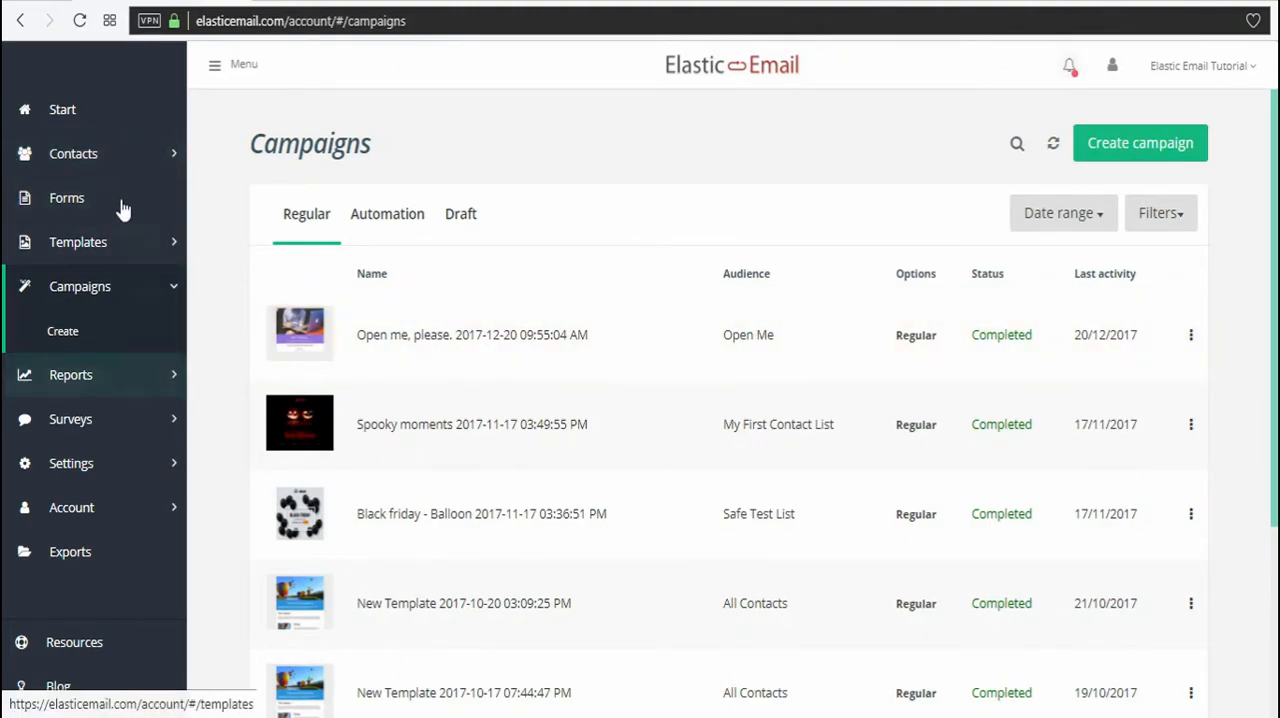
pyautogui.click(73, 153)
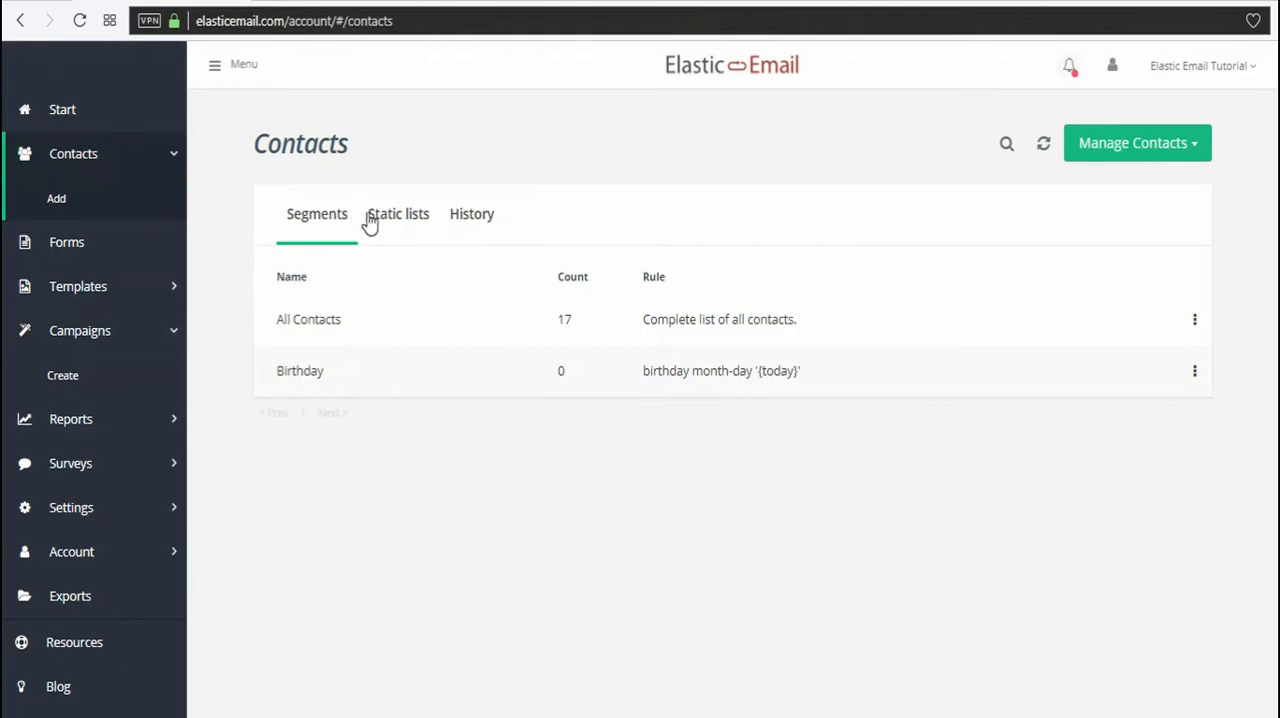
pyautogui.click(398, 213)
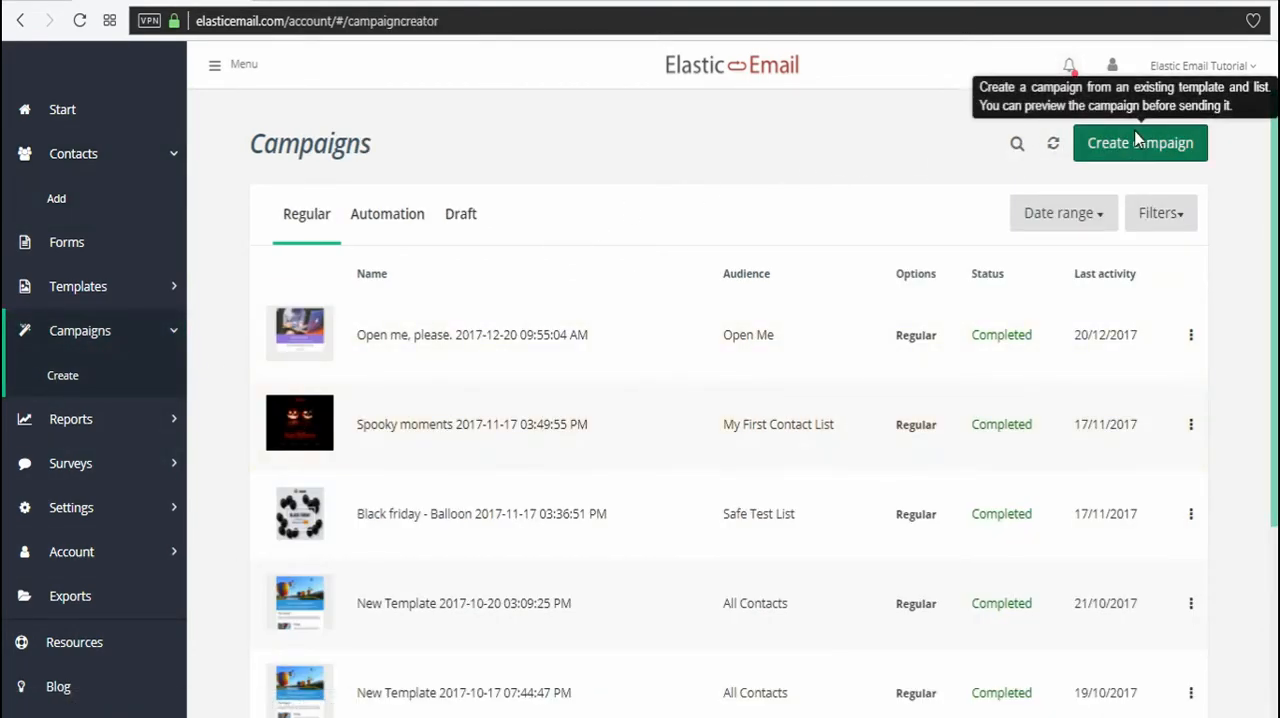
# Start a campaign sent to the 'Open me, please, again.' list, choosing content from Templates.
pyautogui.click(1140, 142)
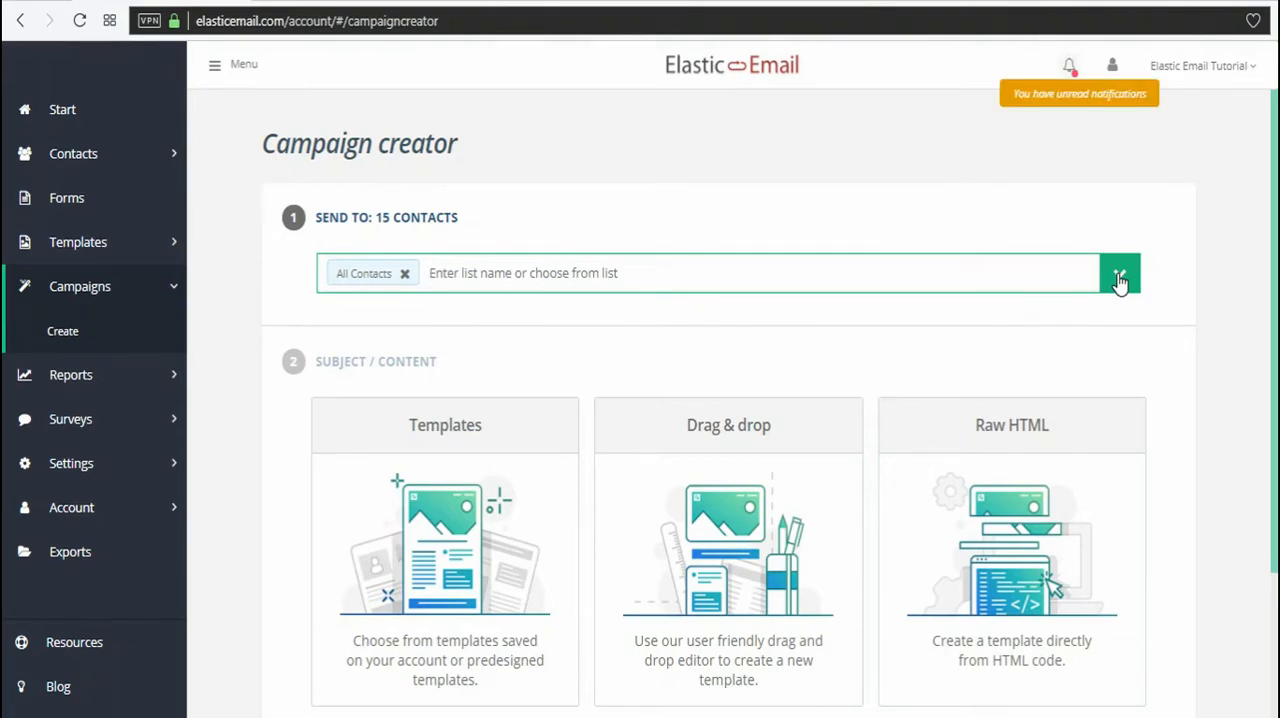
pyautogui.click(1119, 273)
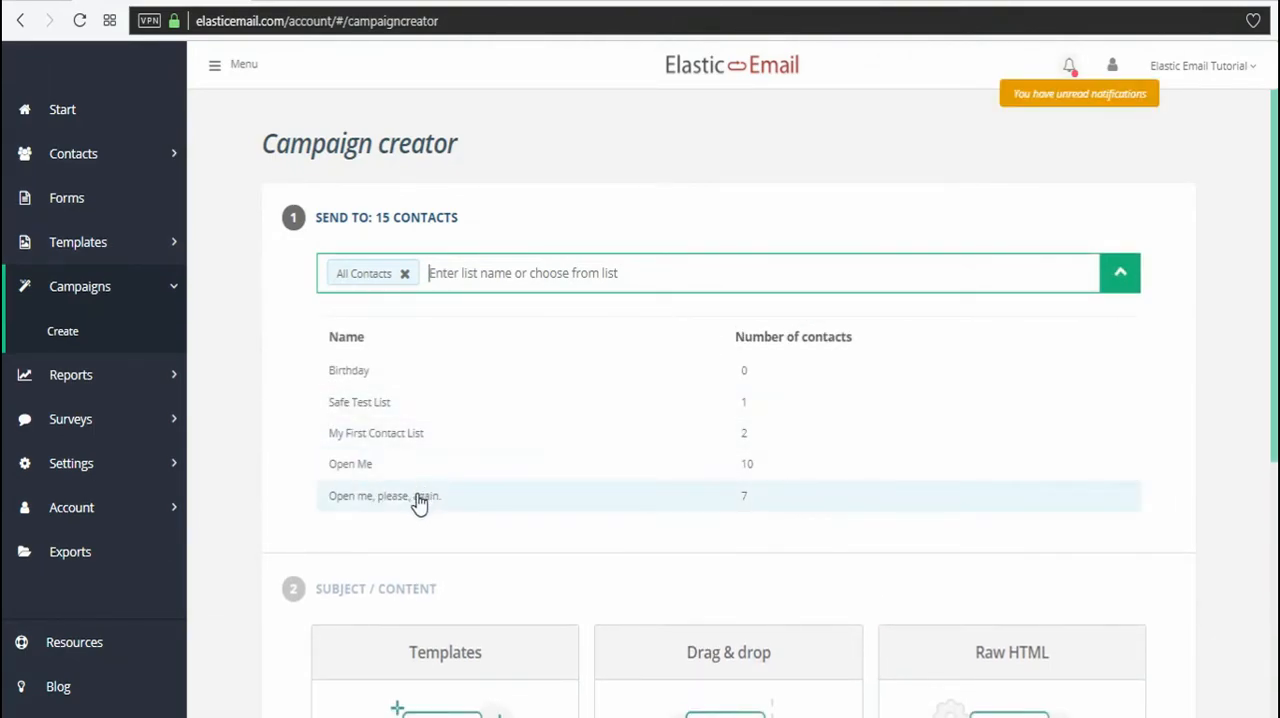
pyautogui.click(385, 495)
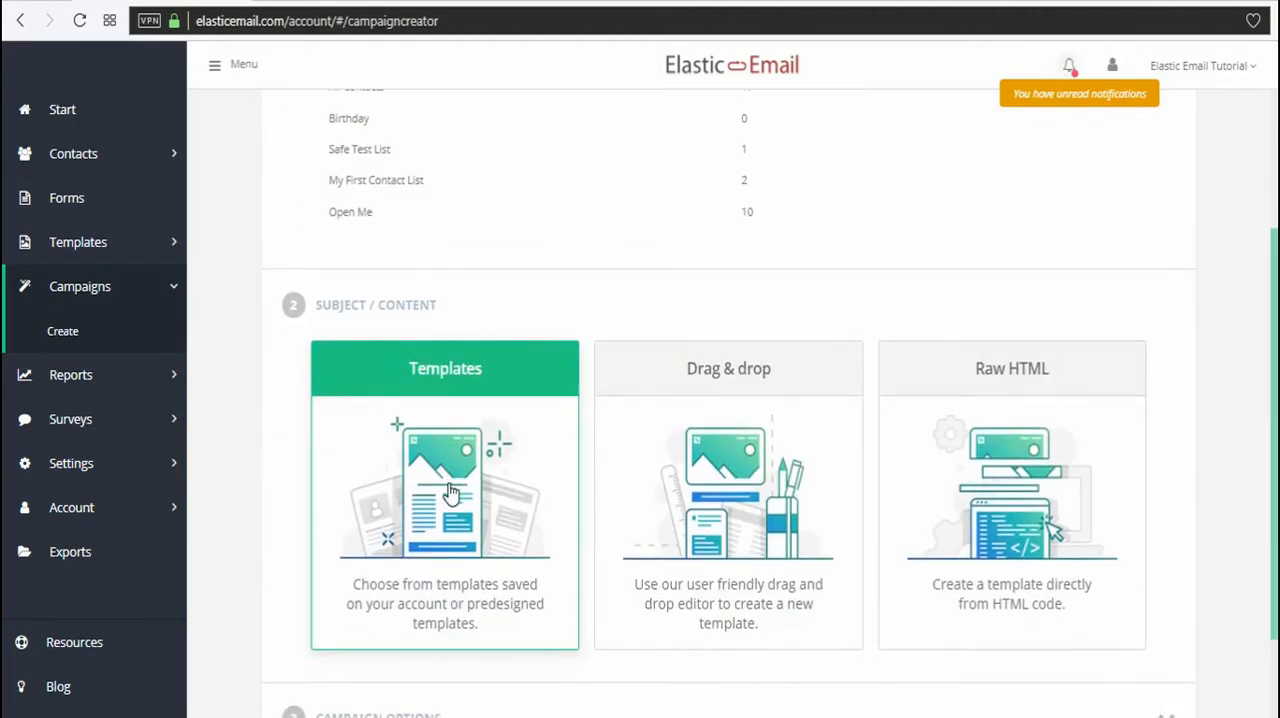
pyautogui.click(444, 494)
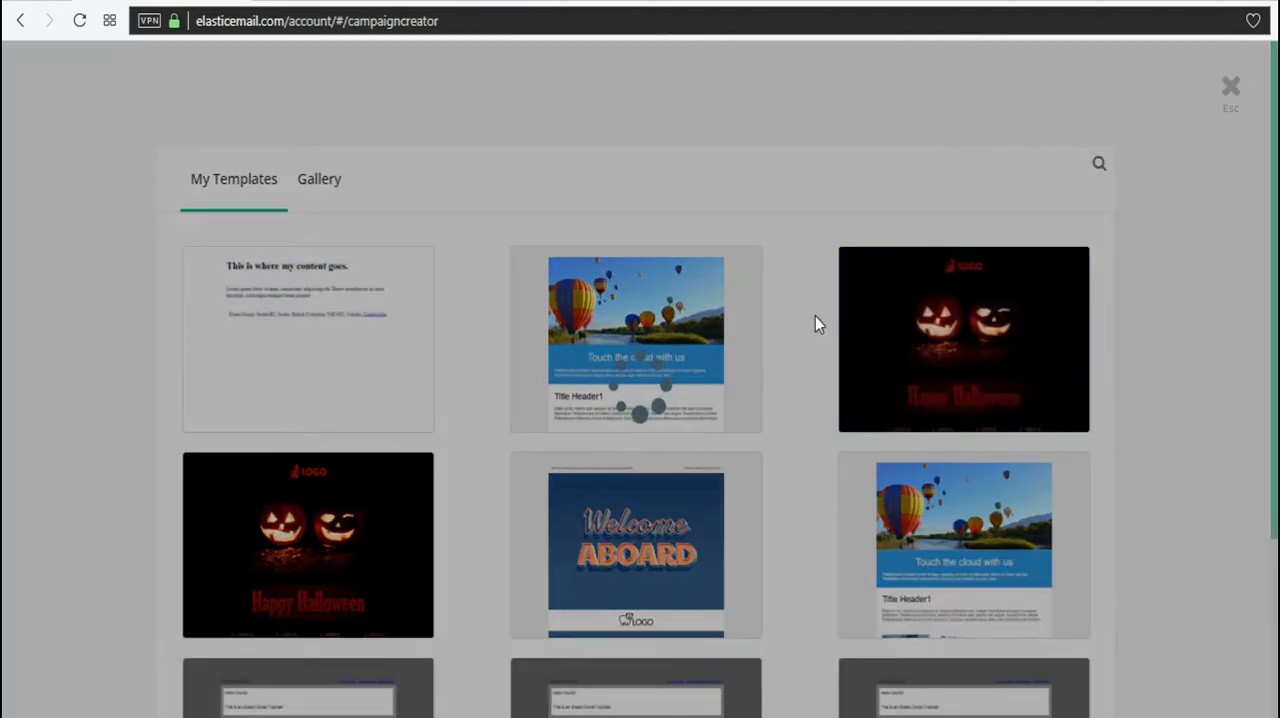
# Use the Happy Halloween template and enter the subject 'Hello?'.
pyautogui.click(307, 338)
pyautogui.write('H')
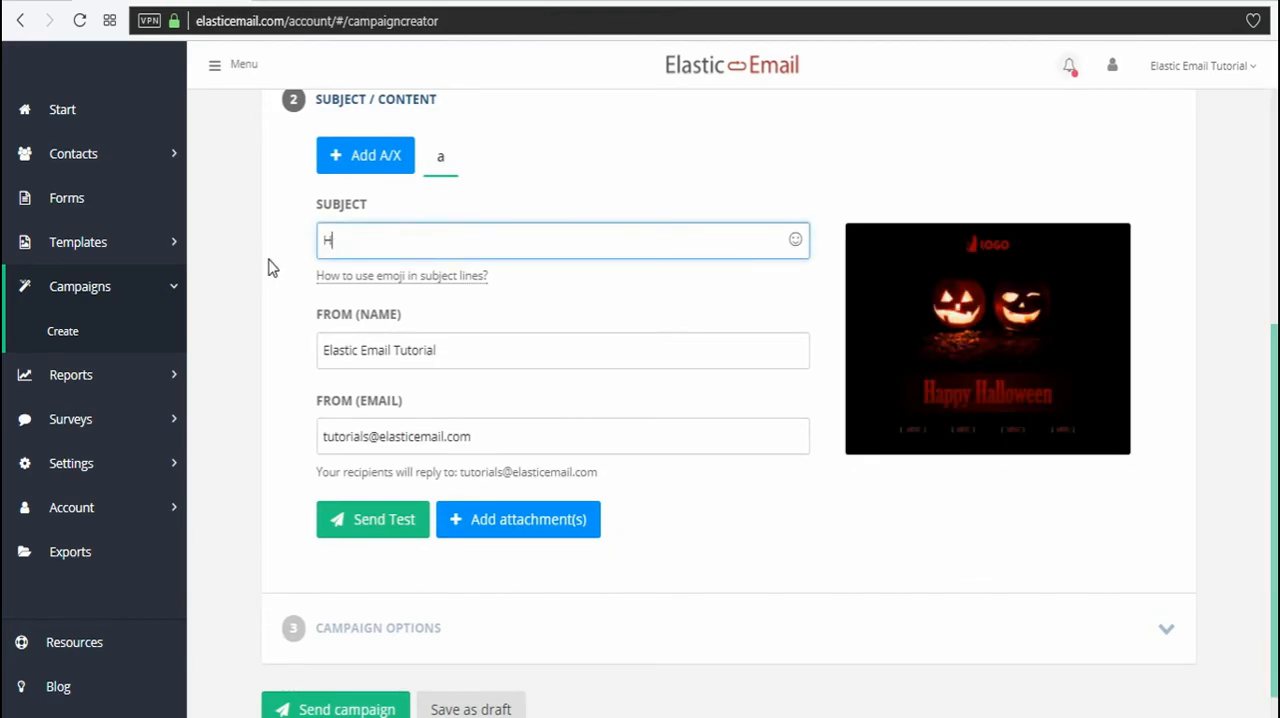
pyautogui.write('ello')
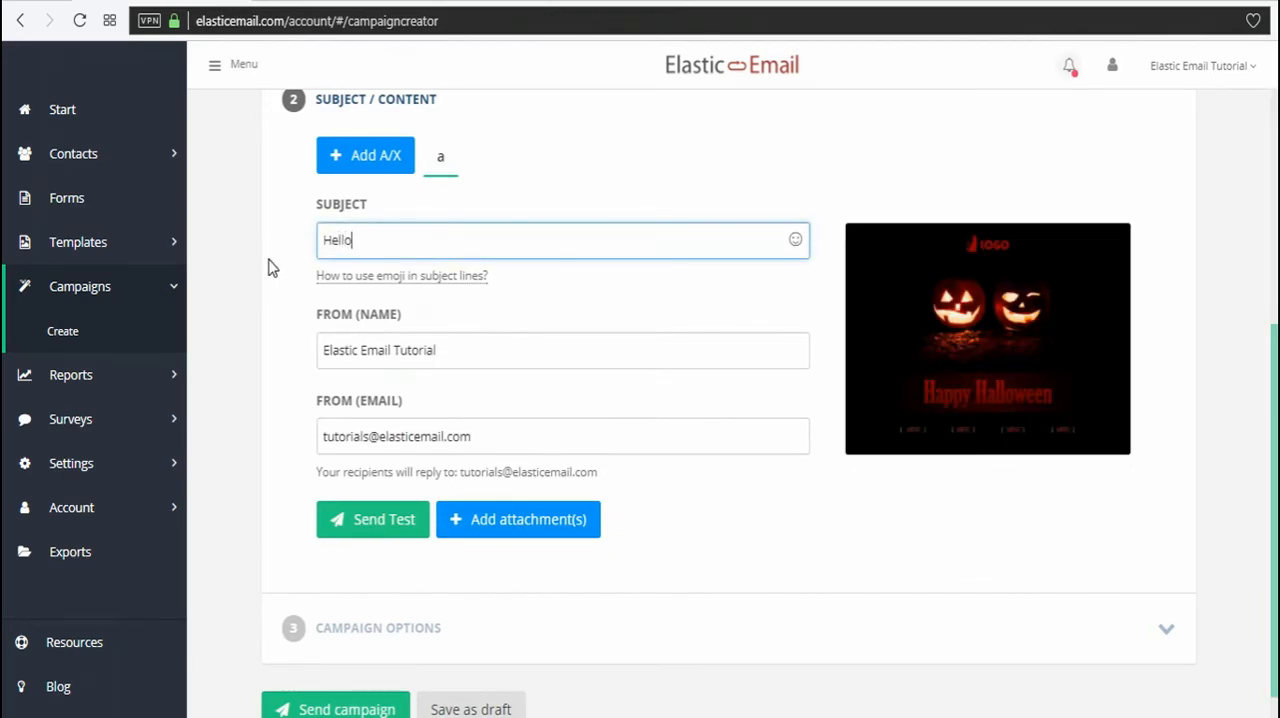
pyautogui.write('?')
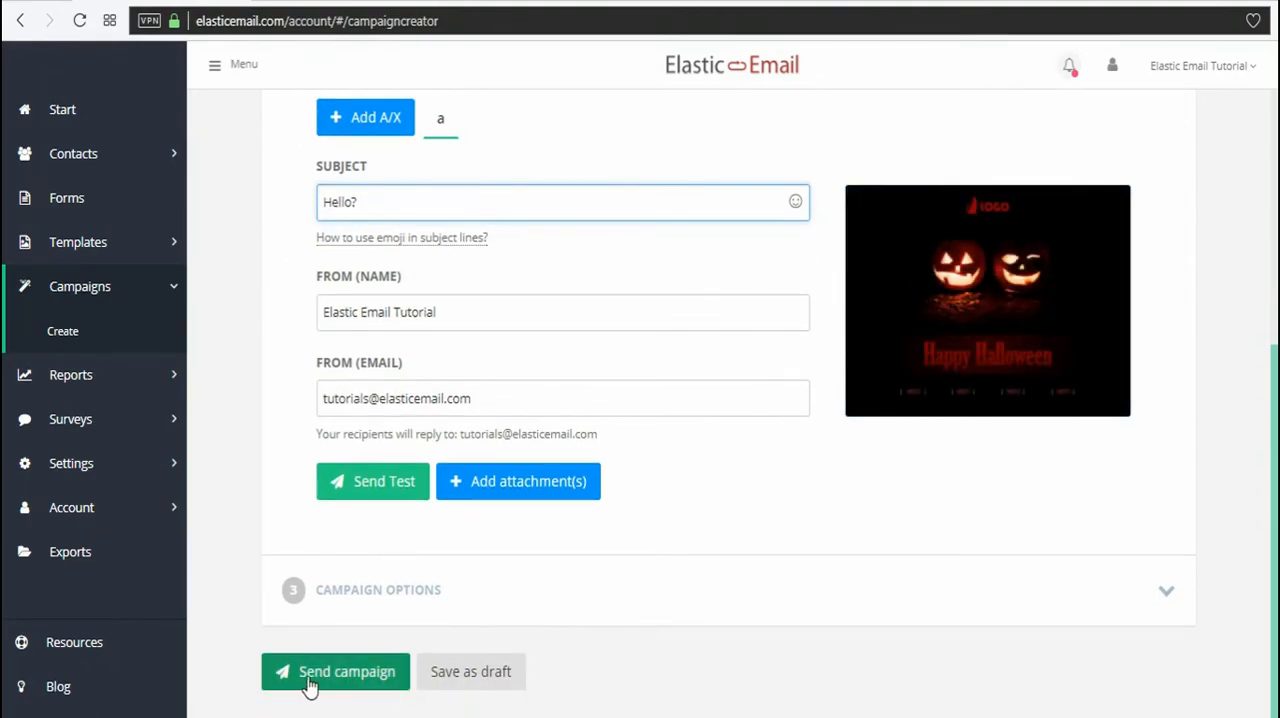
# Send the 'Hello?' campaign and confirm with Yes.
pyautogui.click(335, 671)
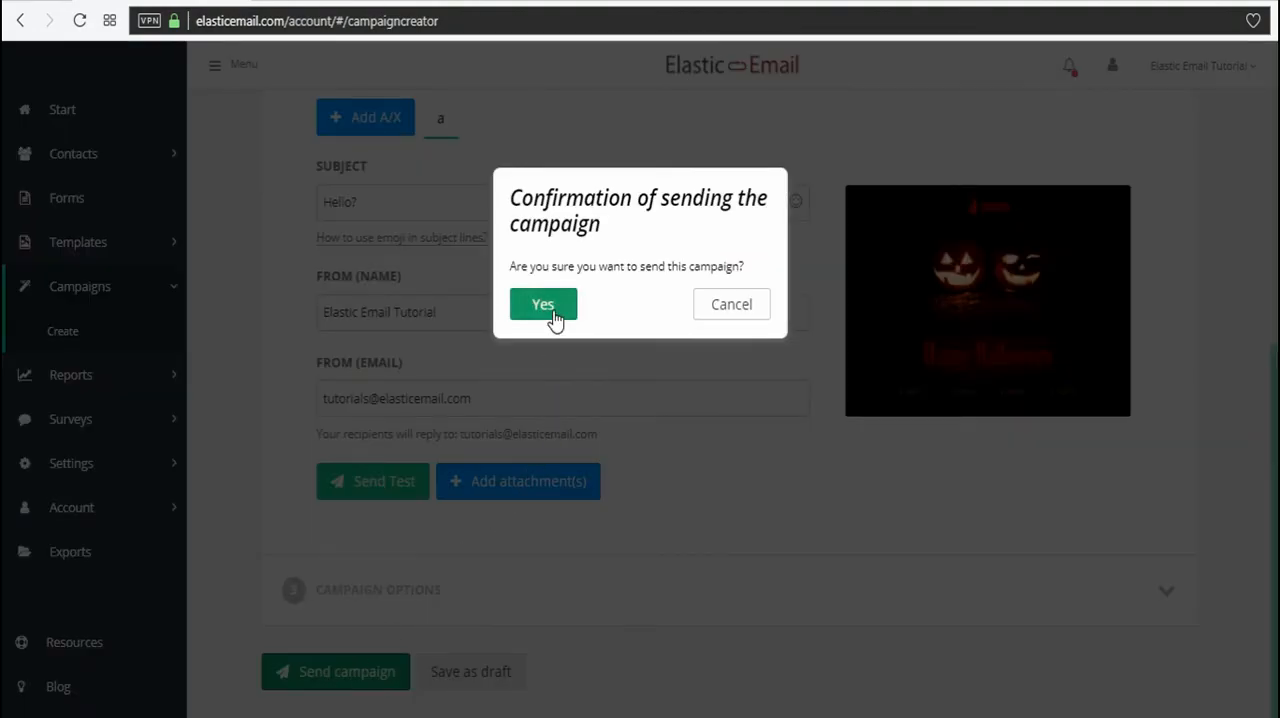
pyautogui.click(542, 304)
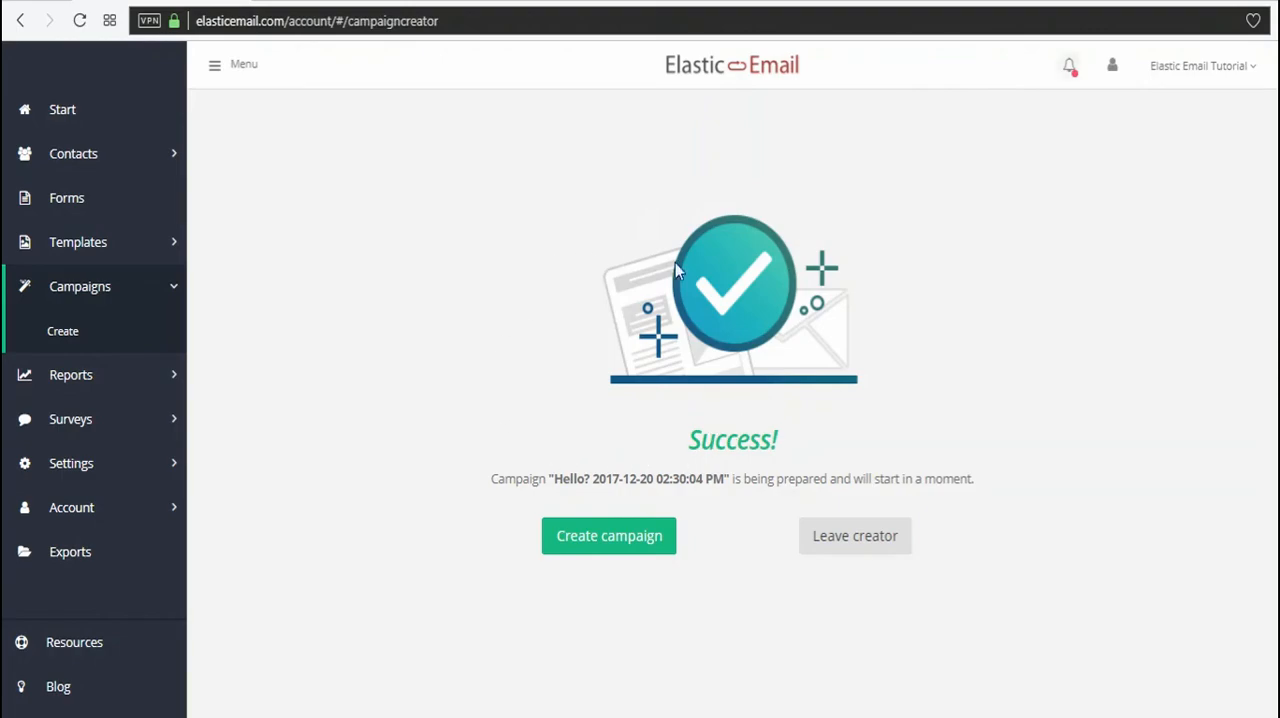
pyautogui.moveTo(998, 431)
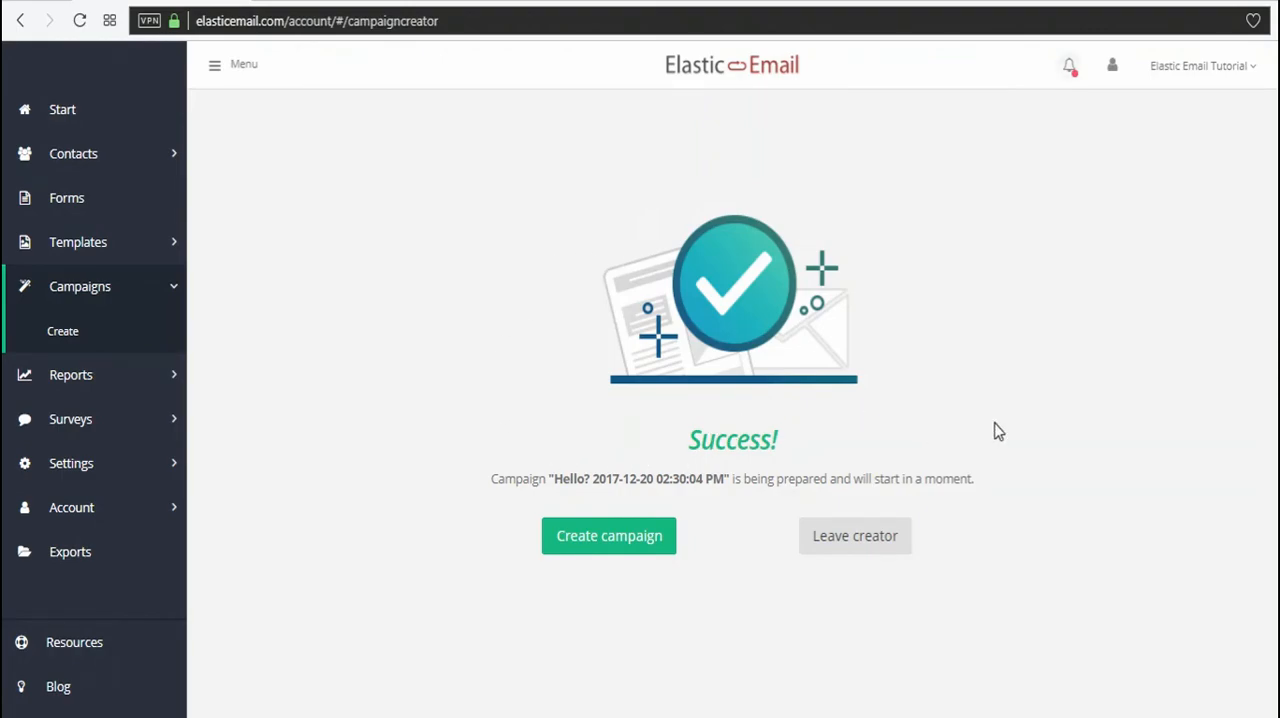